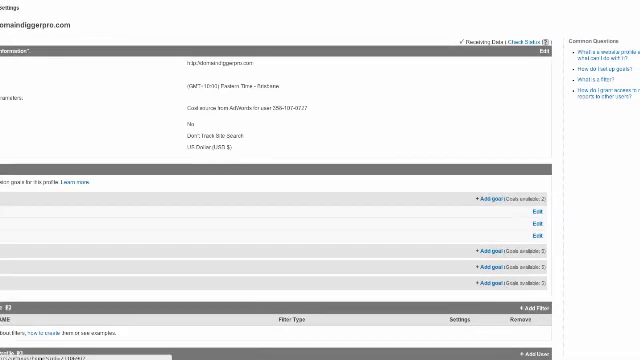
Switch to the blog's WordPress Plugins page showing Google Analyticator.
left_click(38, 16)
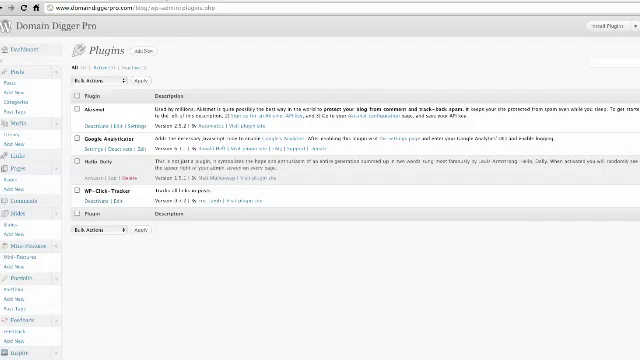
mouse_move(172, 18)
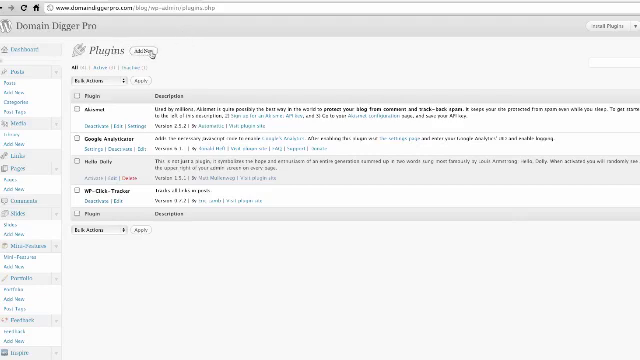
mouse_move(235, 56)
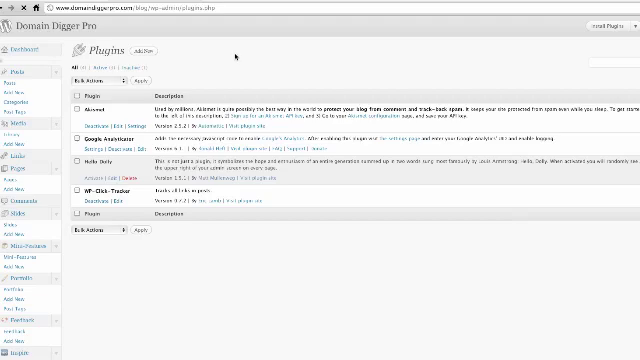
Open WordPress's Add New plugins page.
left_click(146, 52)
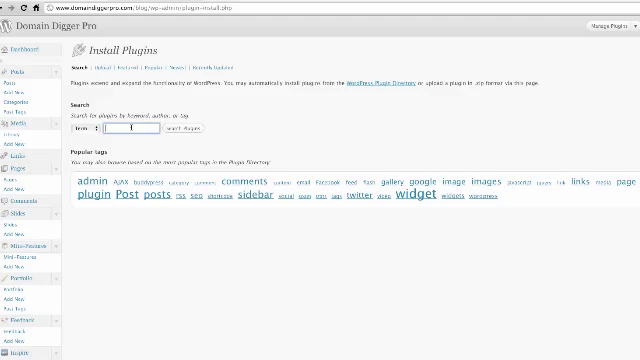
Search plugins for 'analytics' and confirm Google Analyticator is installed.
type("ana")
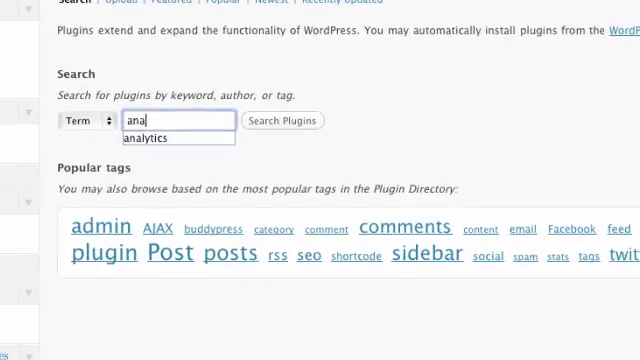
left_click(164, 137)
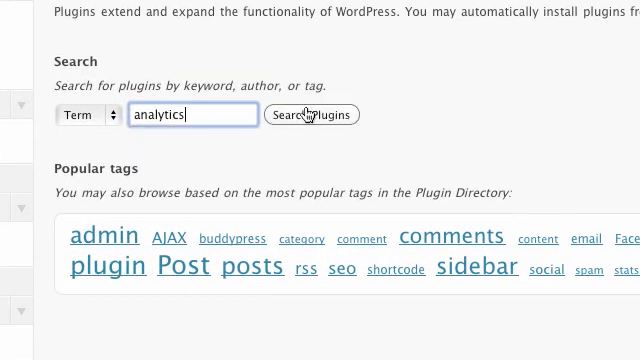
mouse_move(437, 107)
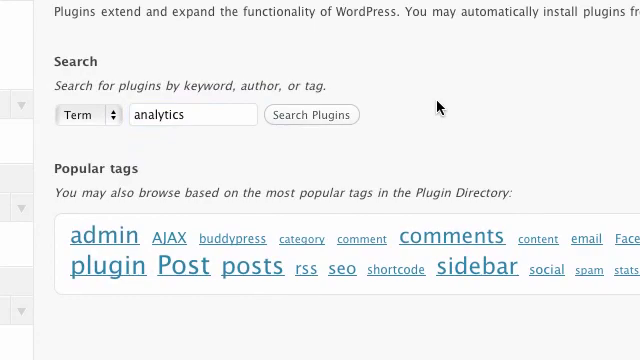
left_click(311, 115)
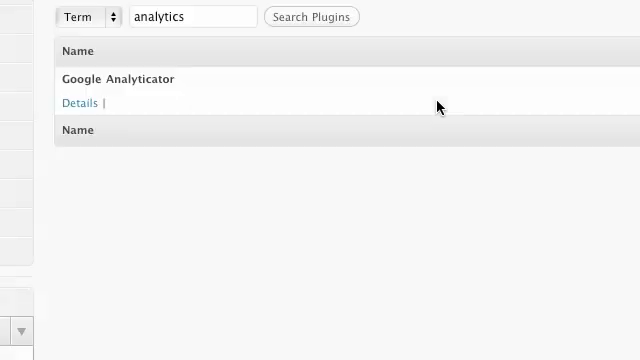
left_click(312, 17)
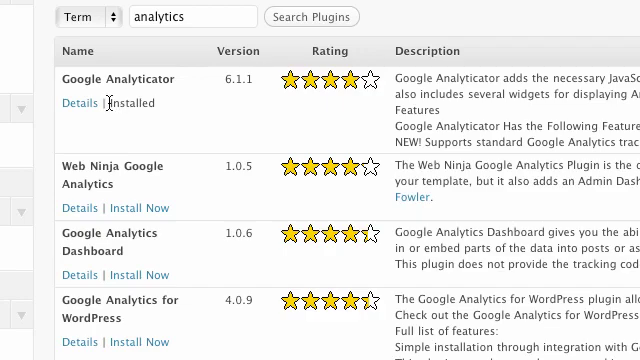
mouse_move(117, 104)
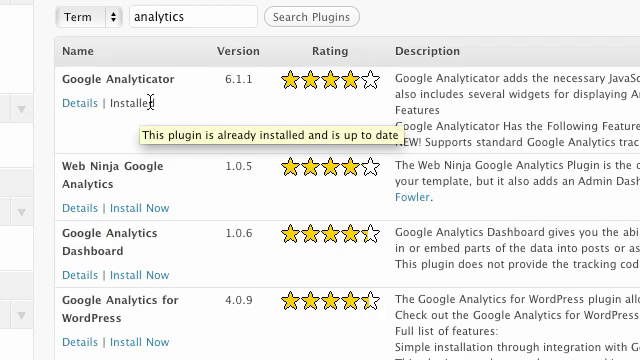
scroll("down", 3)
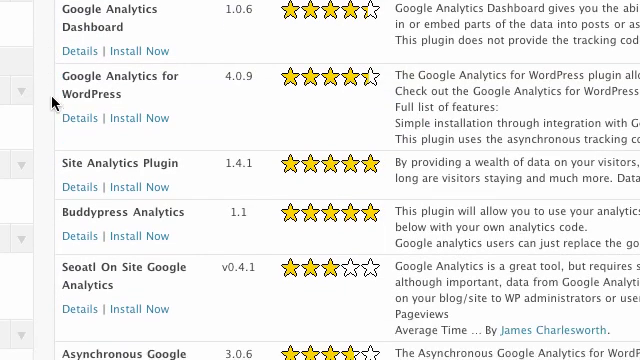
scroll("down", 3)
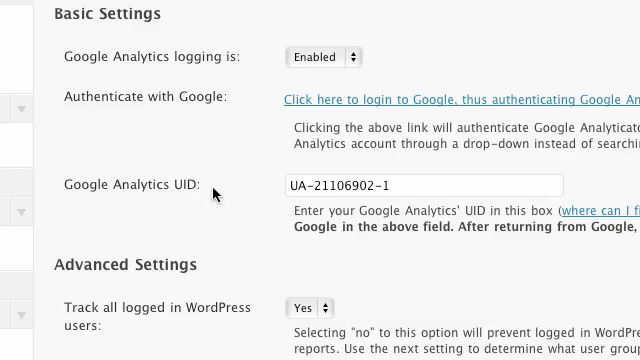
left_click(430, 186)
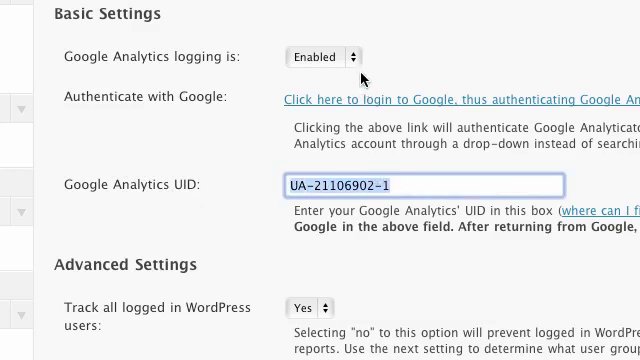
left_click(320, 57)
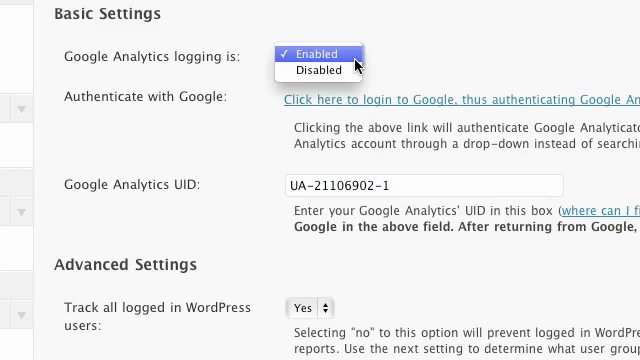
left_click(311, 54)
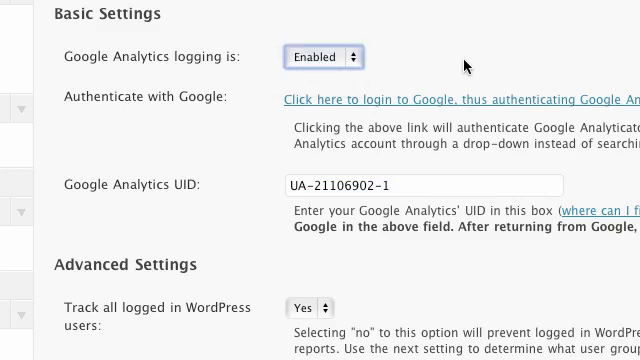
mouse_move(283, 280)
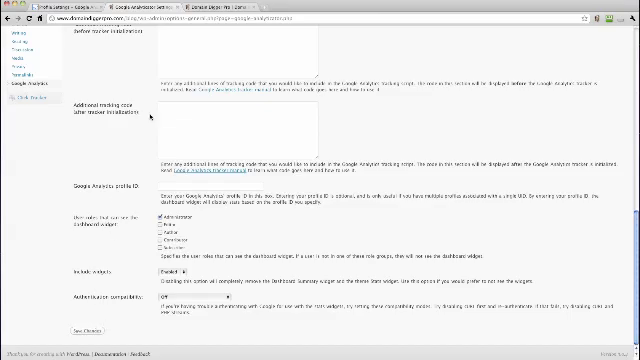
scroll("up", 3)
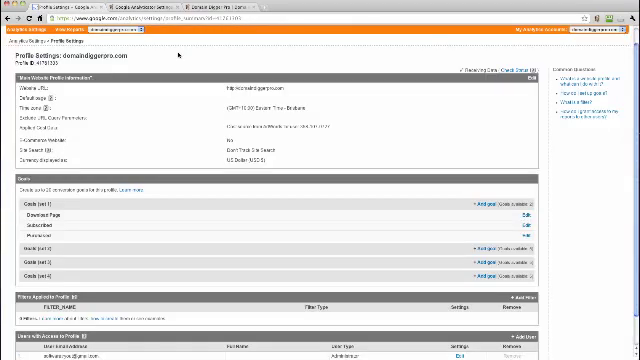
mouse_move(132, 114)
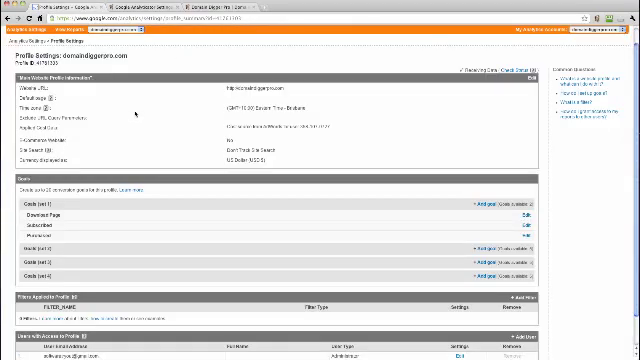
Review the Goals list, then switch to the Domain Digger Pro site.
scroll("down", 3)
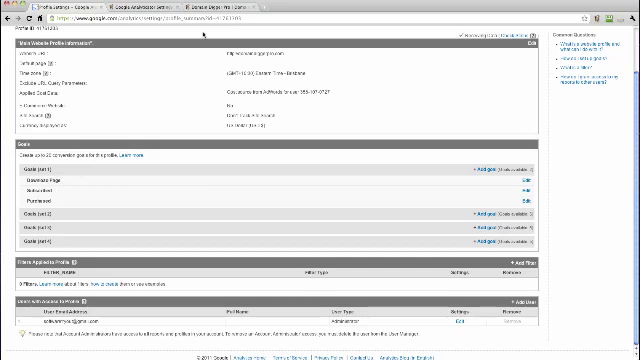
left_click(248, 9)
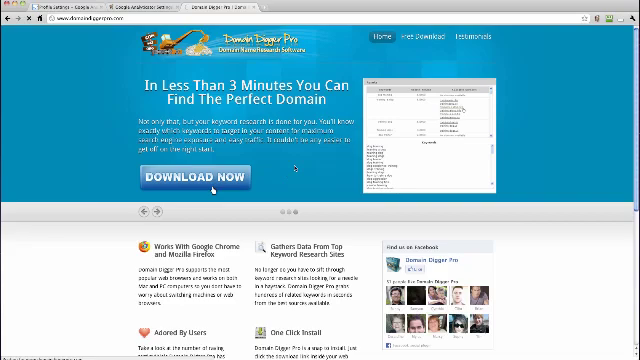
Open the Domain Digger Pro Free Download page at /free-download.
left_click(205, 176)
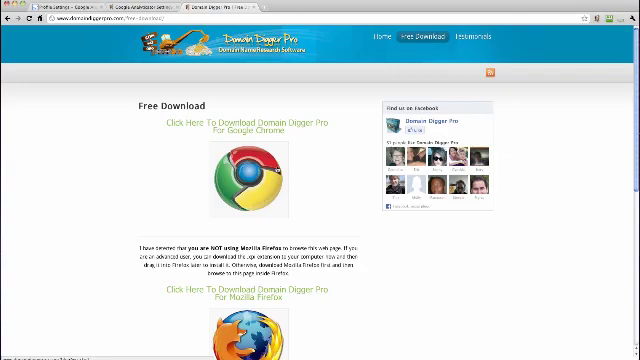
mouse_move(348, 108)
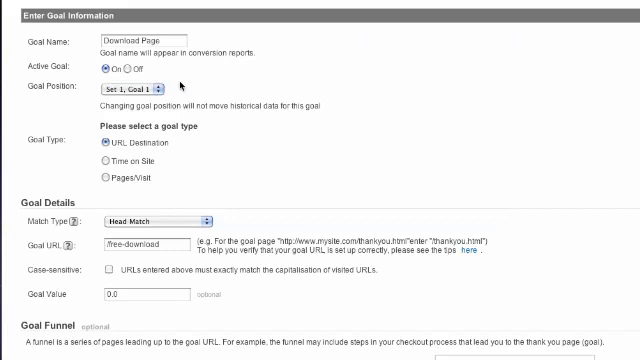
Name the goal Download Page with Head Match Goal URL /free-download.
left_click(140, 39)
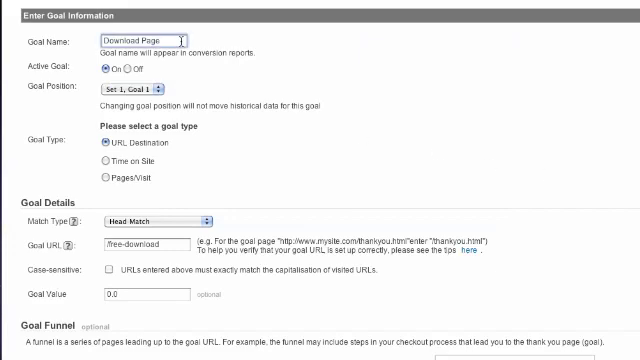
mouse_move(128, 176)
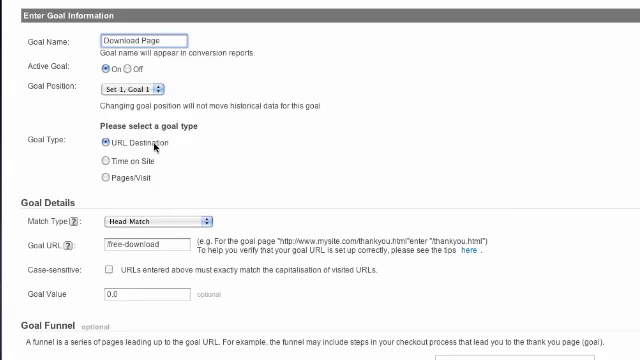
mouse_move(227, 159)
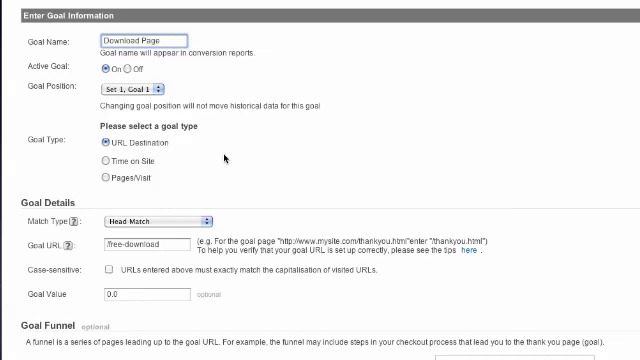
scroll("down", 3)
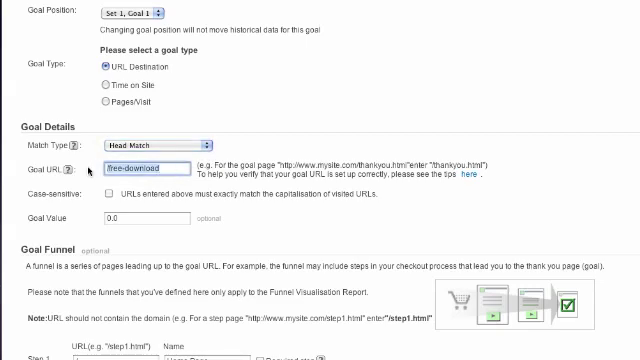
left_click(150, 167)
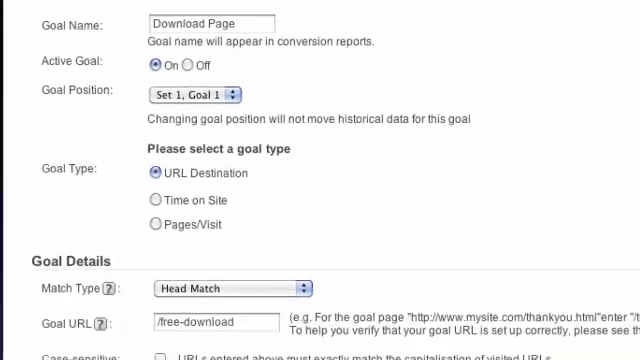
Add funnel step 1 'Home Page' at / and save the goal.
scroll("down", 3)
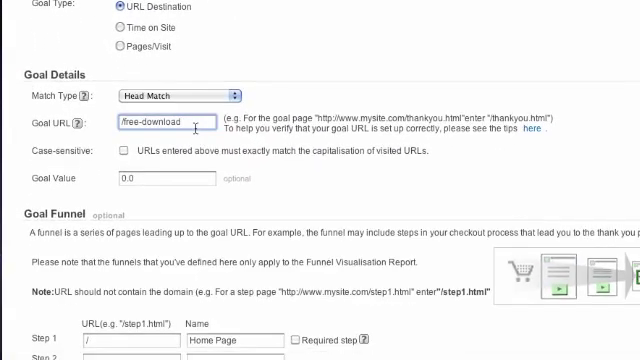
left_click(165, 180)
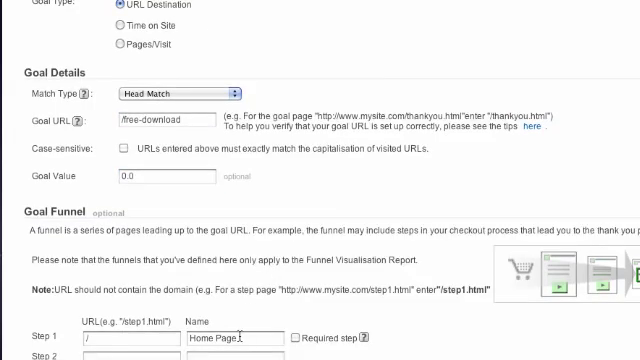
scroll("down", 3)
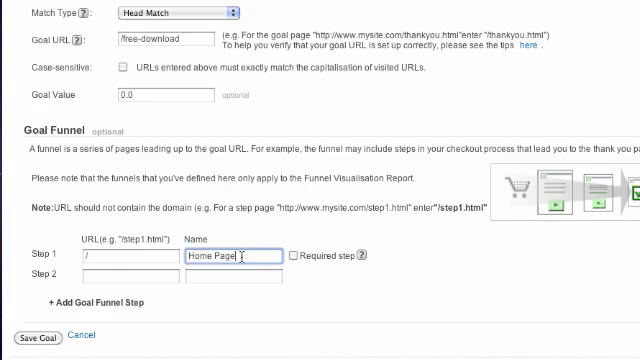
left_click(130, 257)
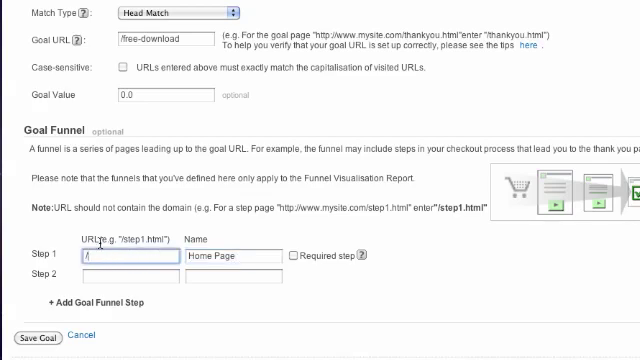
left_click(233, 255)
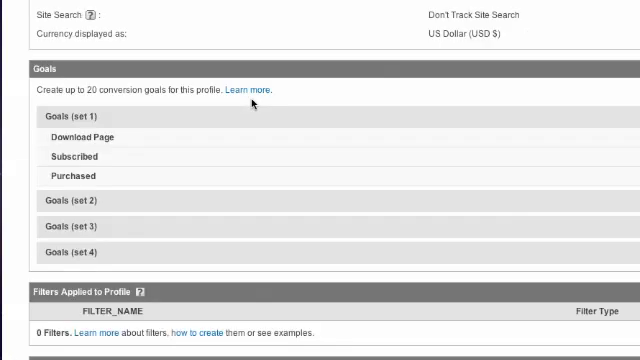
mouse_move(258, 120)
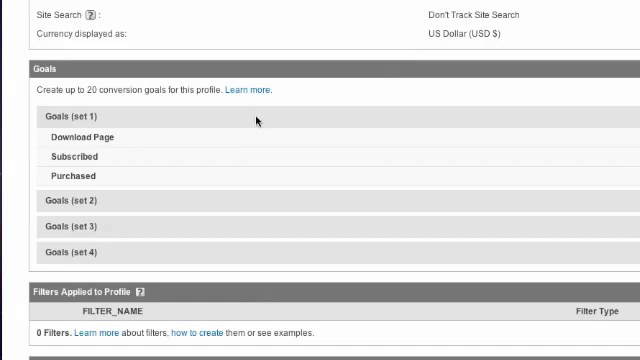
mouse_move(123, 158)
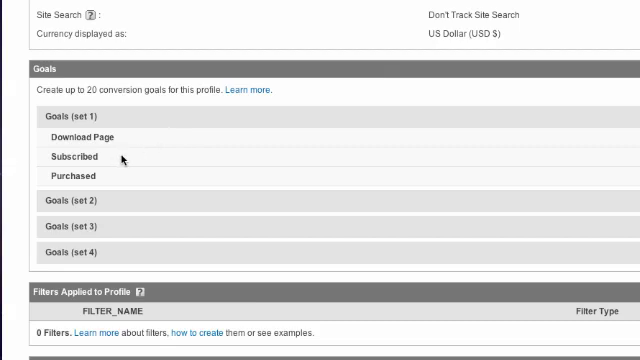
mouse_move(172, 76)
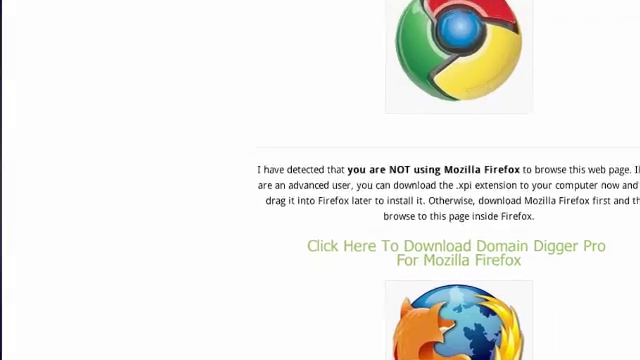
Scroll the Membership Confirmed page to check its URL.
scroll("up", 3)
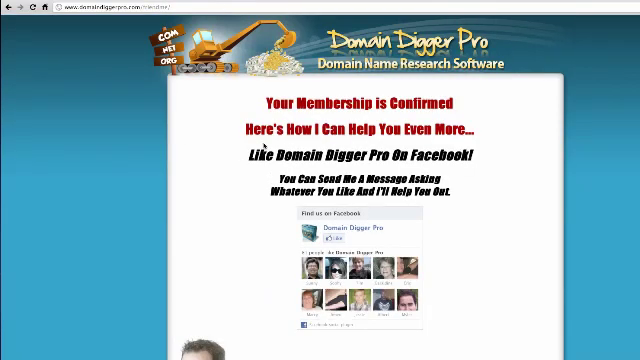
mouse_move(173, 138)
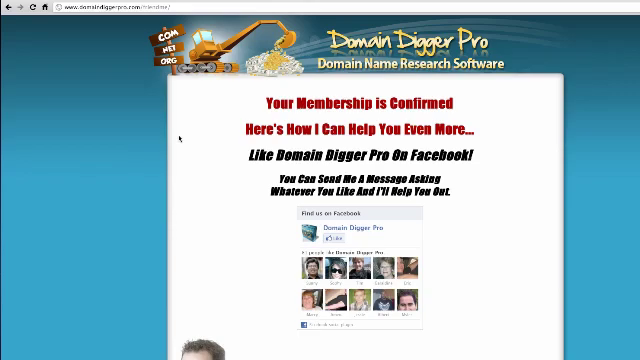
mouse_move(189, 135)
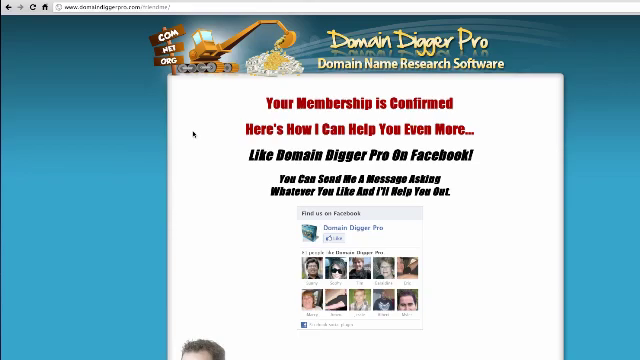
mouse_move(360, 232)
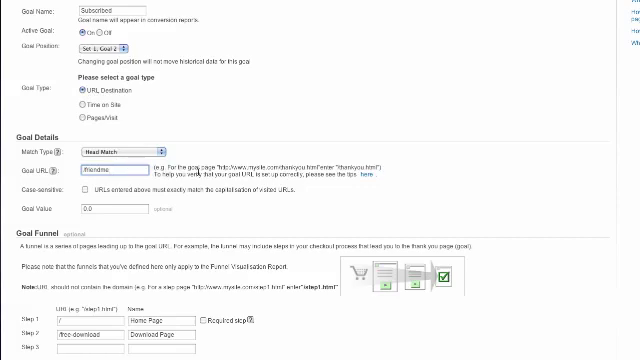
Save goal 2 Subscribed at /friendme with Home Page and Download Page funnel steps.
scroll("down", 3)
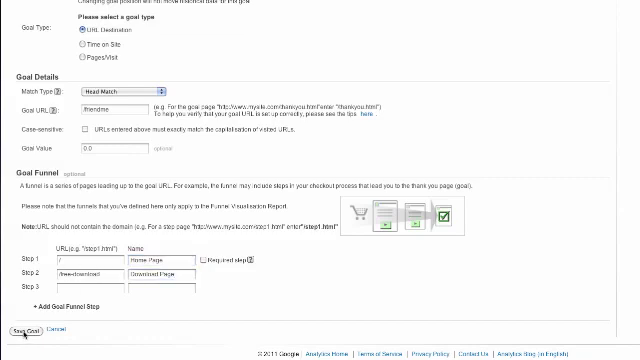
left_click(18, 326)
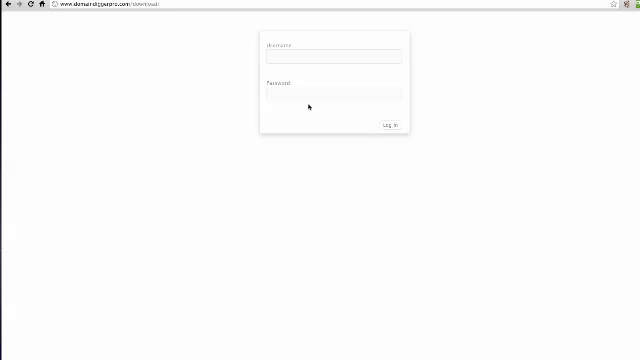
Return to the Google Analytics tab showing the third goal's /download URL and two-step funnel.
left_click(391, 125)
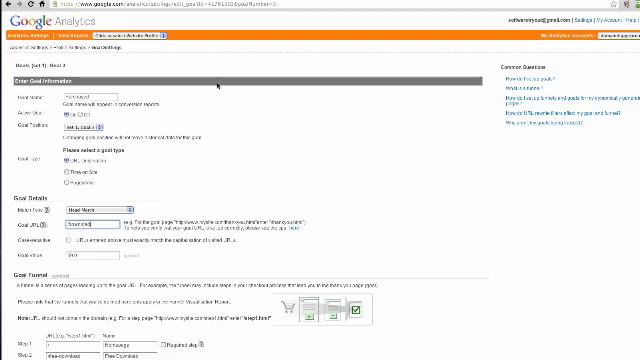
Scroll the Purchased goal settings toward the funnel steps (Home Page, Free Download, Subscribed, Purchase).
scroll("down", 3)
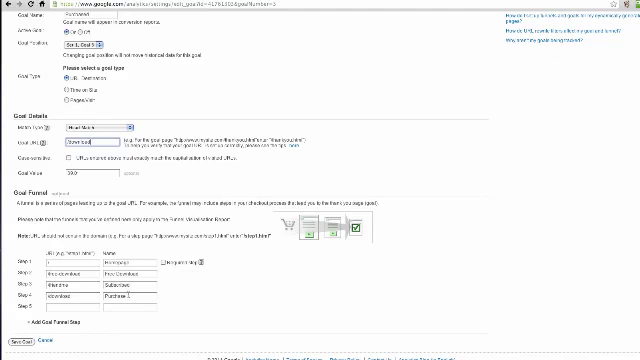
mouse_move(160, 296)
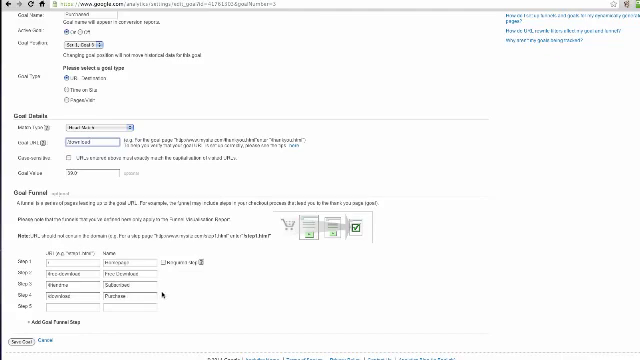